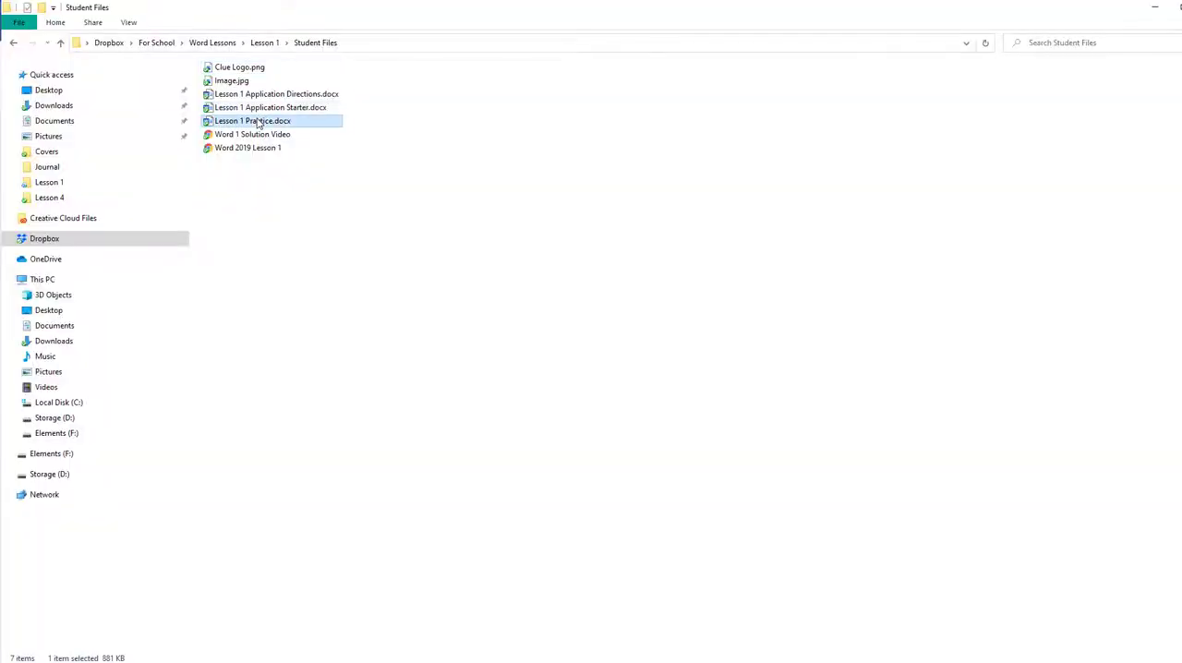
Open the Word 2019 Lesson 1 video from the Lesson 1 Student Files folder
left_click(247, 148)
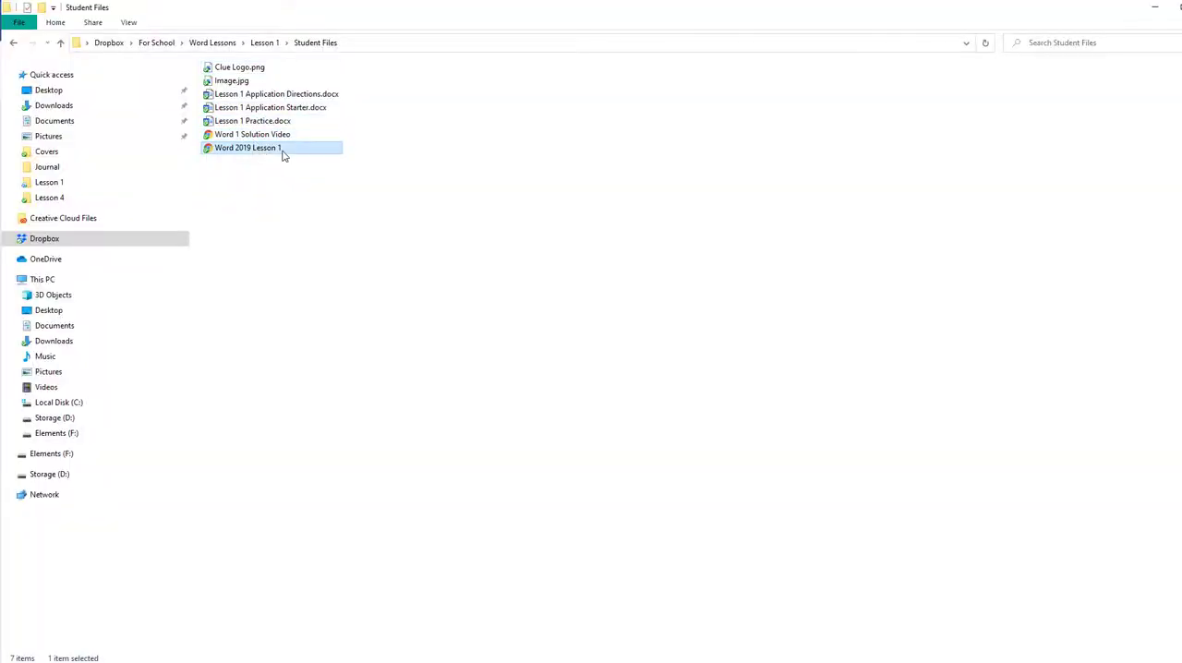
double_click(248, 148)
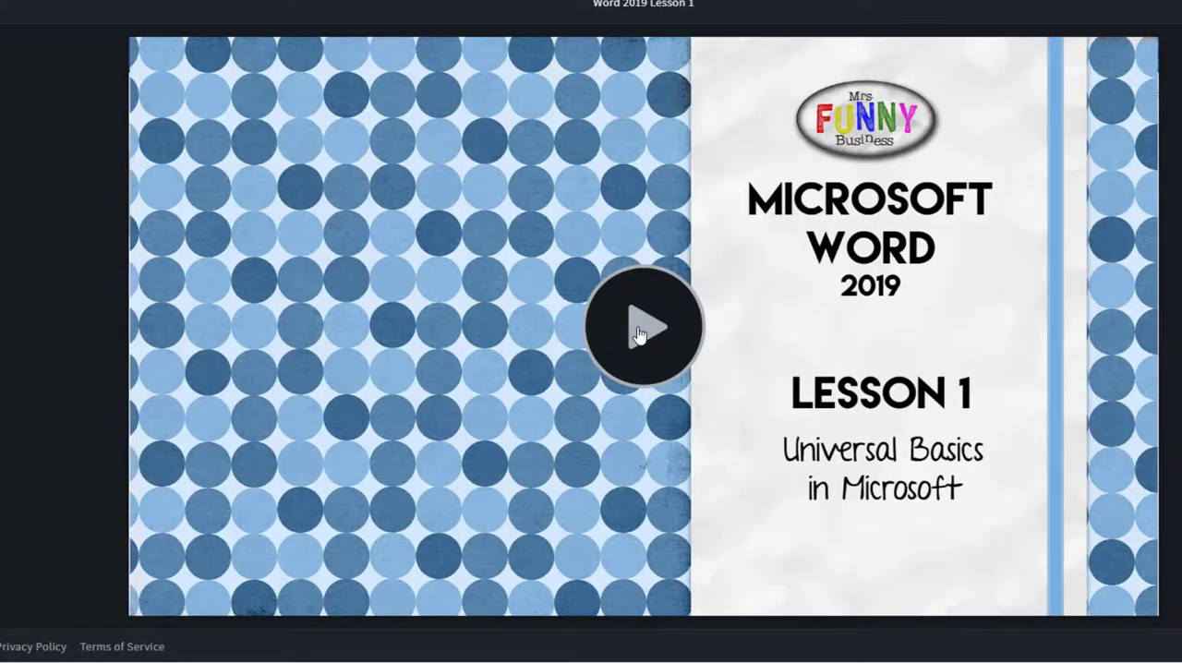
Start playback of the Word 2019 Lesson 1 video on Screencast.com
left_click(643, 325)
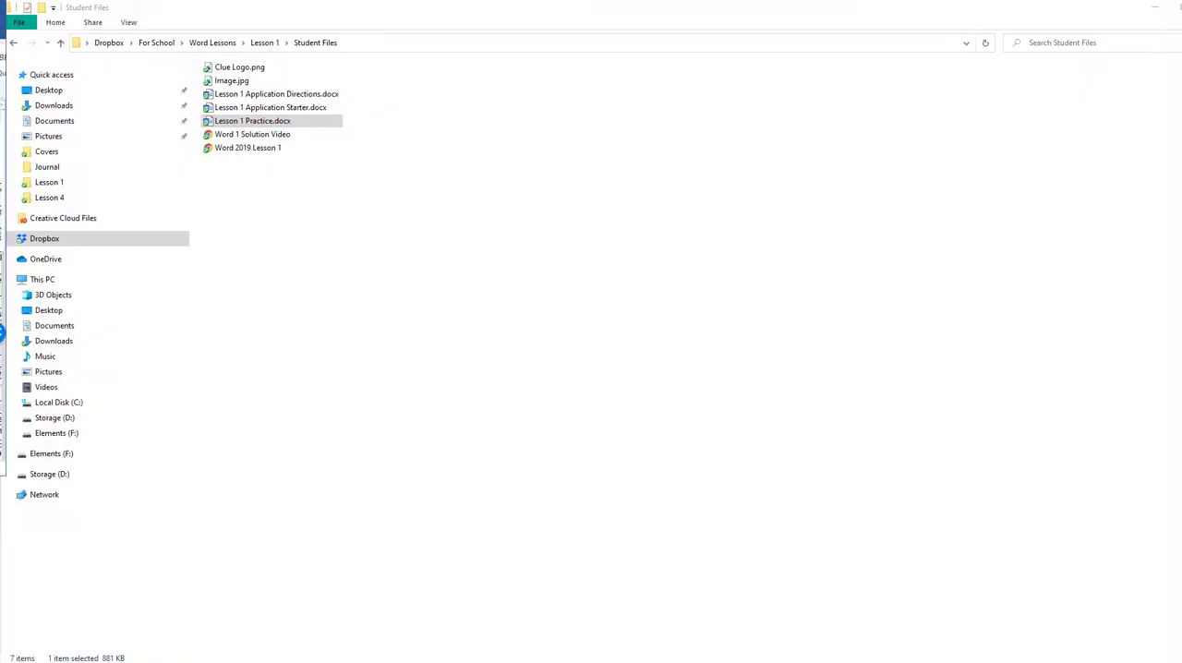
Open Lesson 1 Practice.docx and scroll through its instructions toward the Music Man program sample
double_click(251, 120)
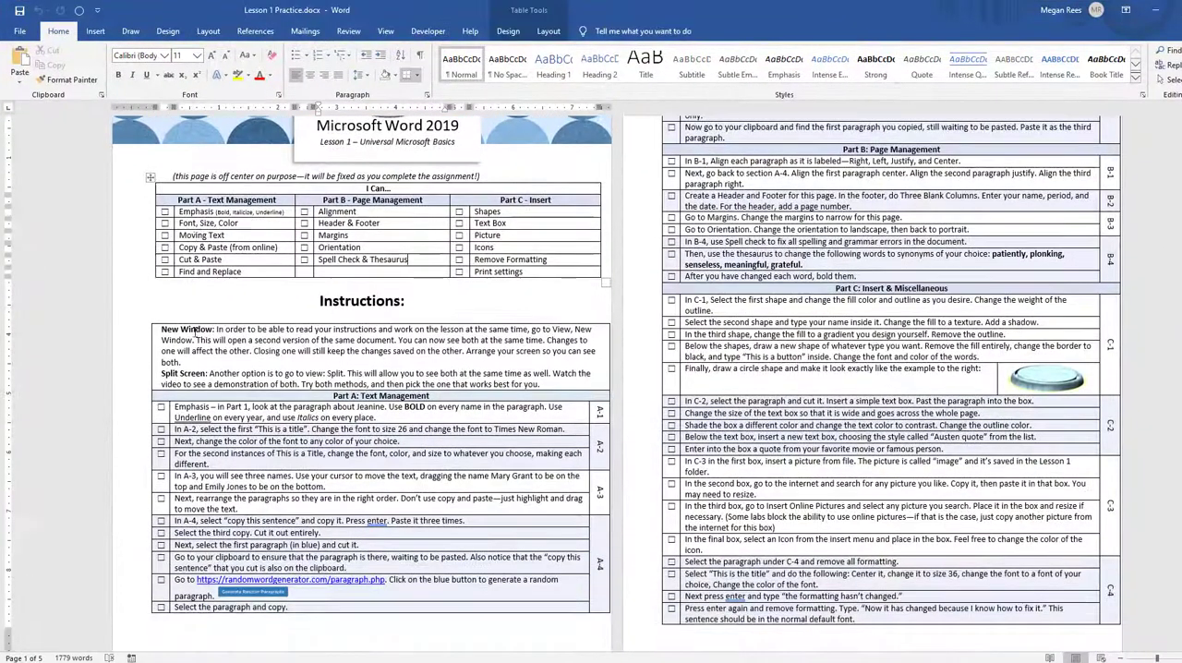
scroll("down", 3)
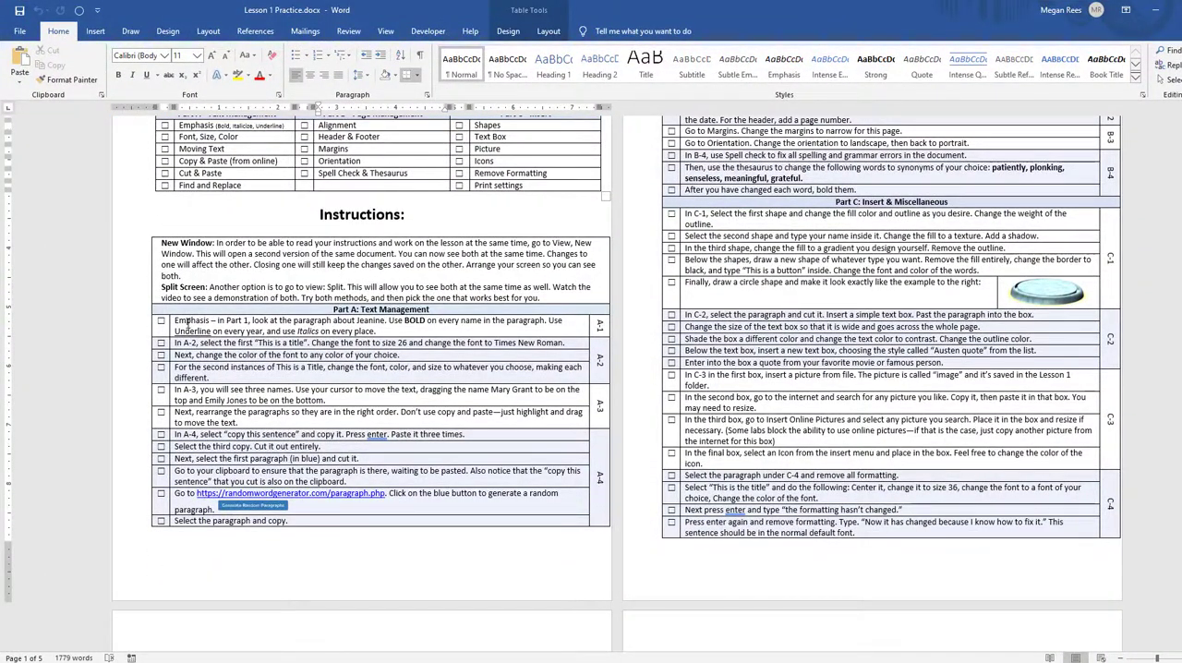
scroll("down", 3)
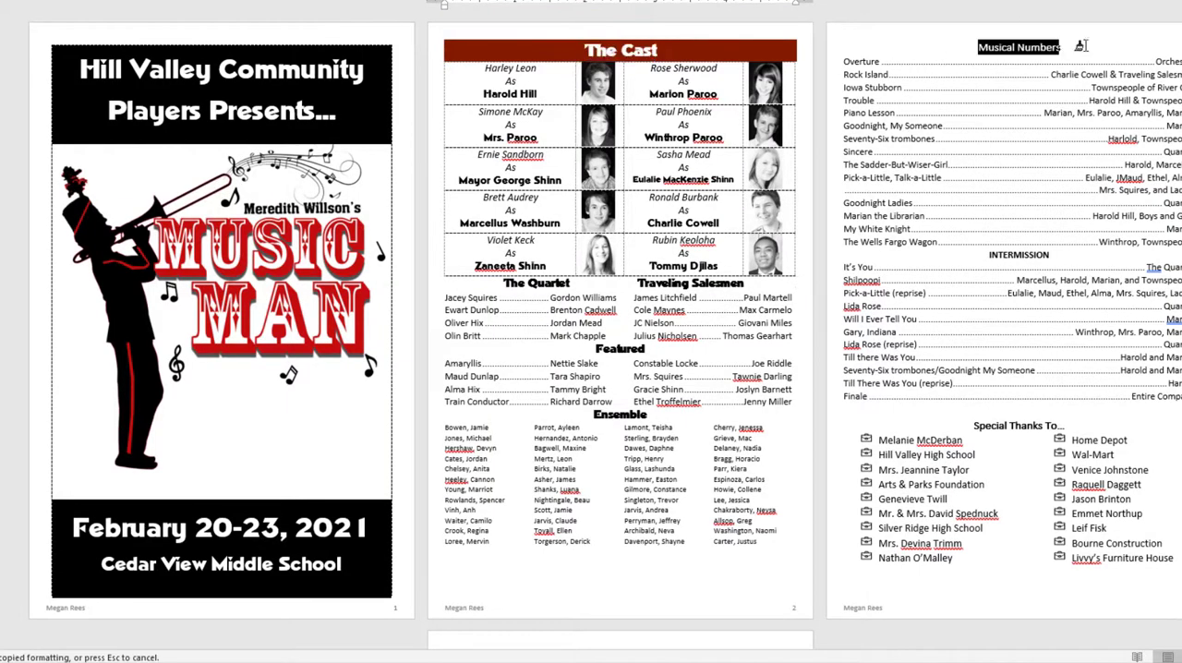
Scroll past the sample documents to the Redford City Application Starter document
scroll("down", 3)
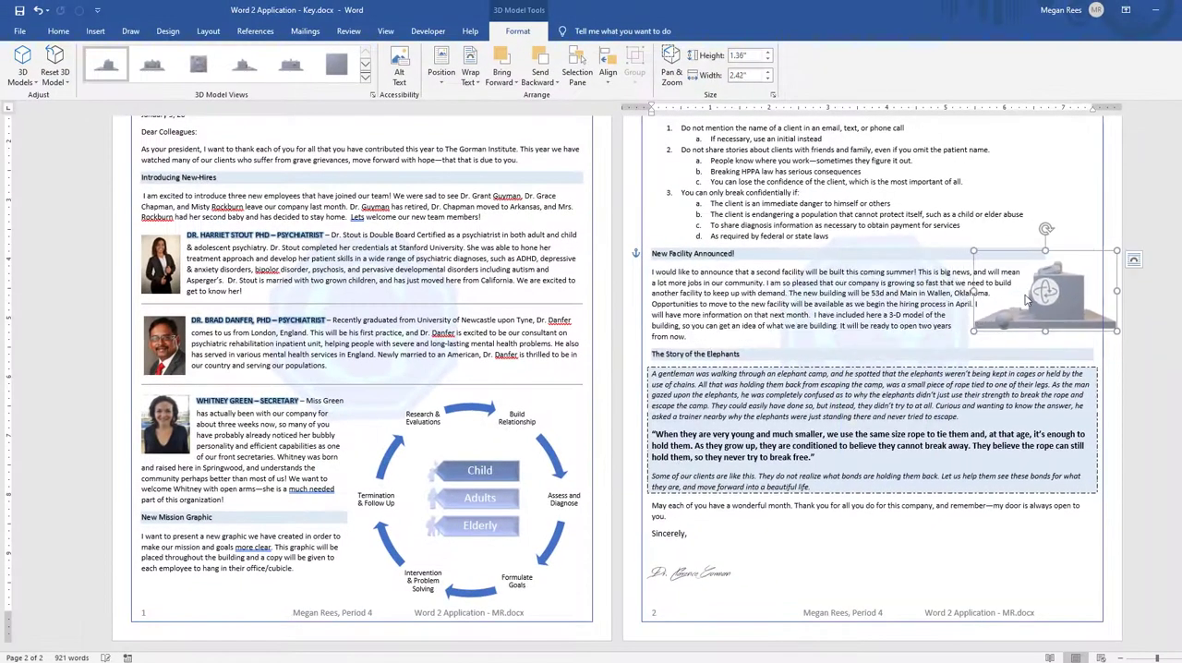
left_click_drag(1116, 330, 1119, 351)
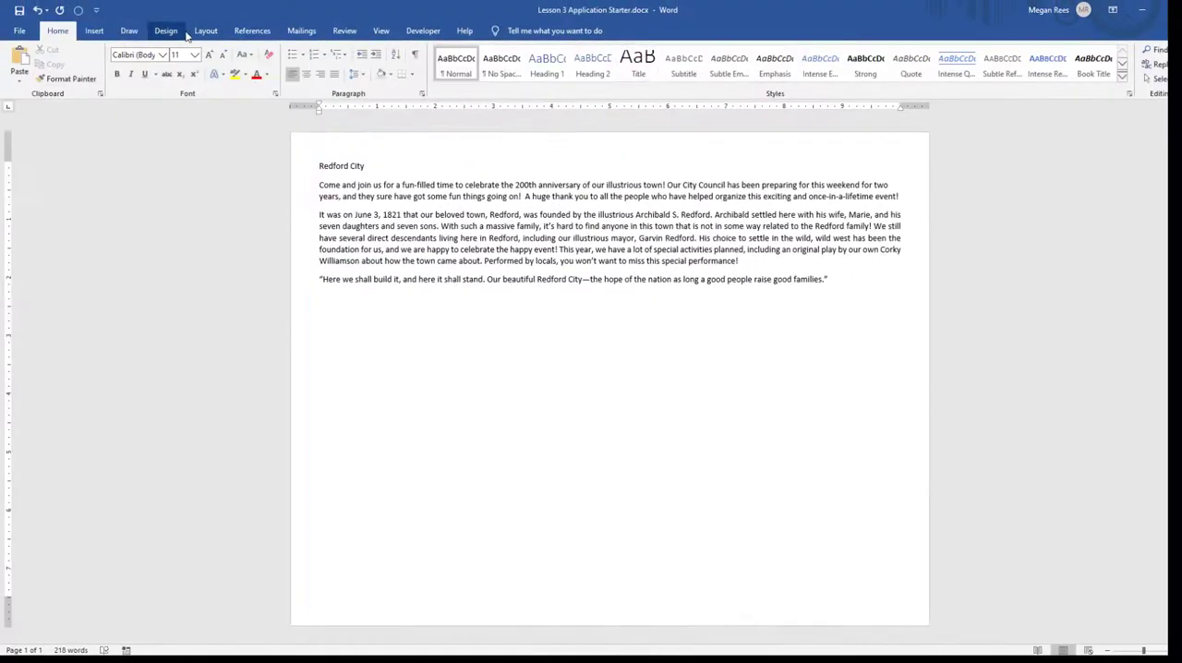
Add a red page border and insert a WordArt heading reading 200th Anniversary Celebration
left_click(167, 29)
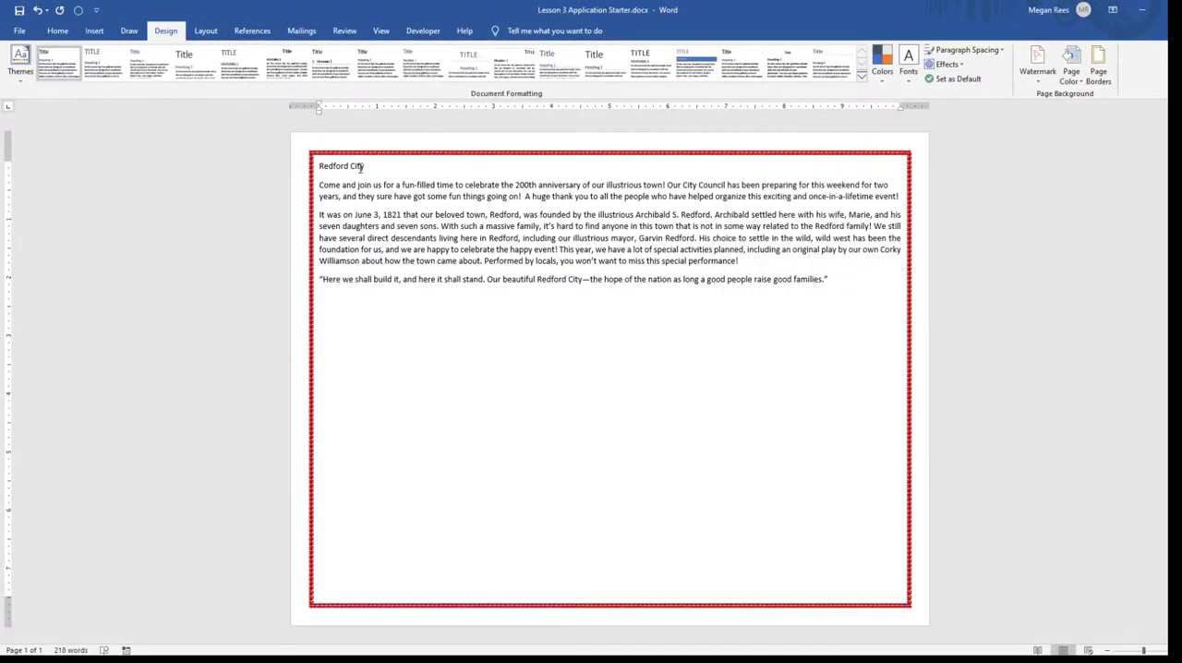
left_click(92, 29)
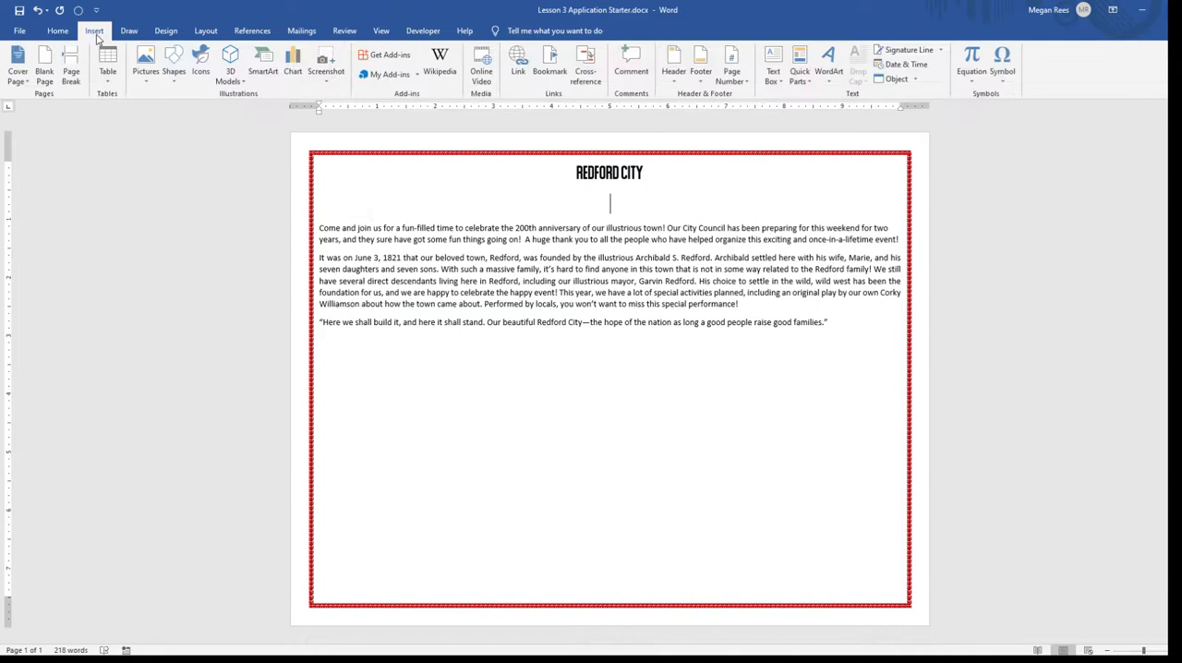
left_click(828, 65)
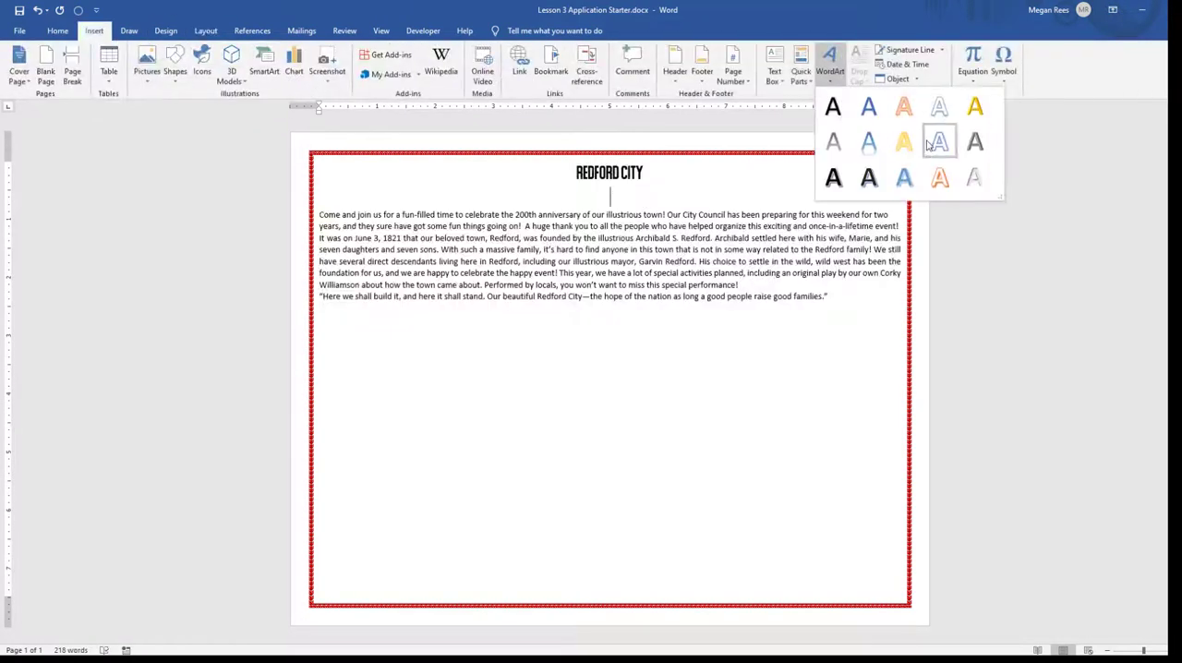
left_click(938, 140)
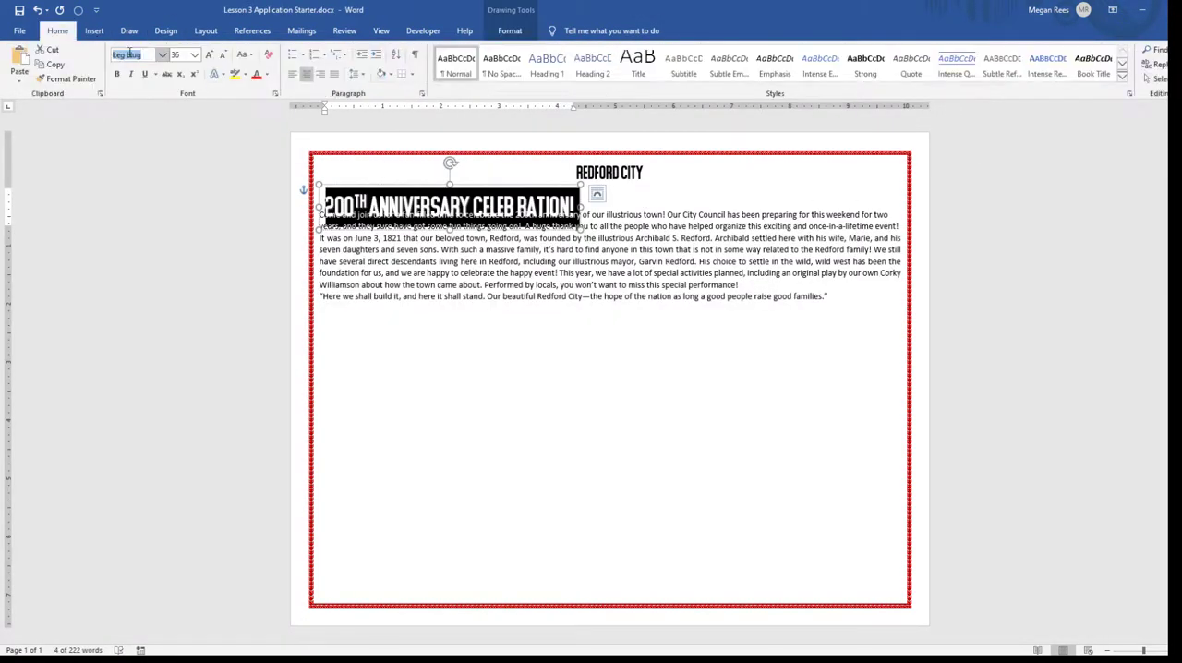
left_click(236, 243)
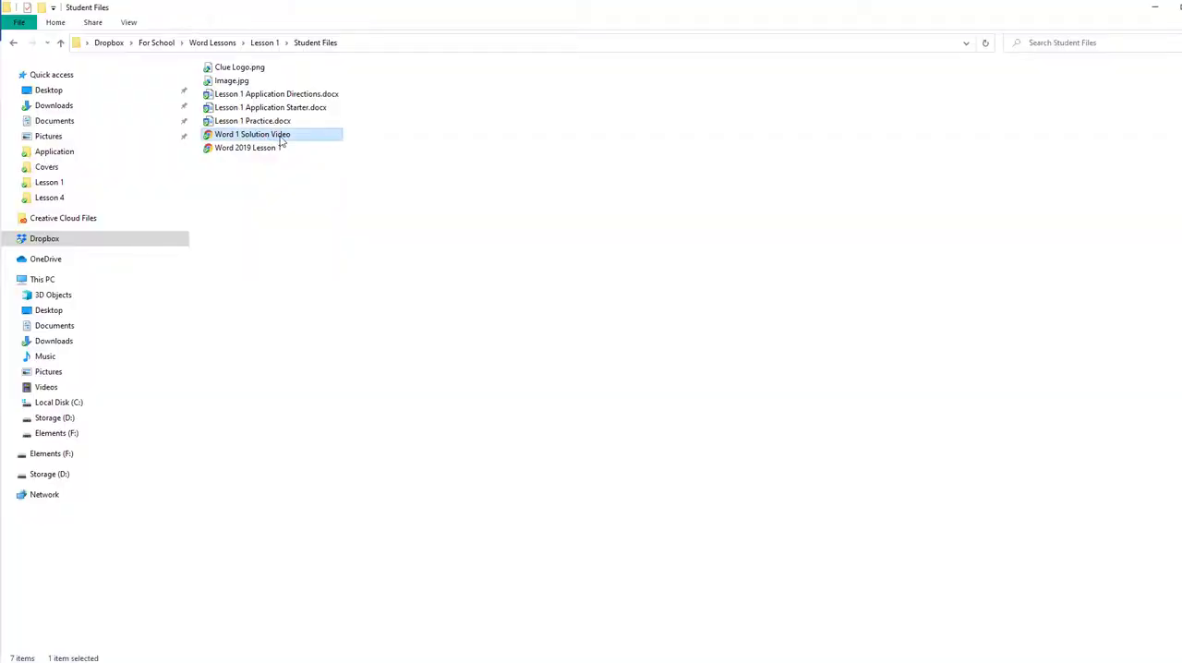
Open the Word 1 Solution Video from the Student Files folder
double_click(251, 133)
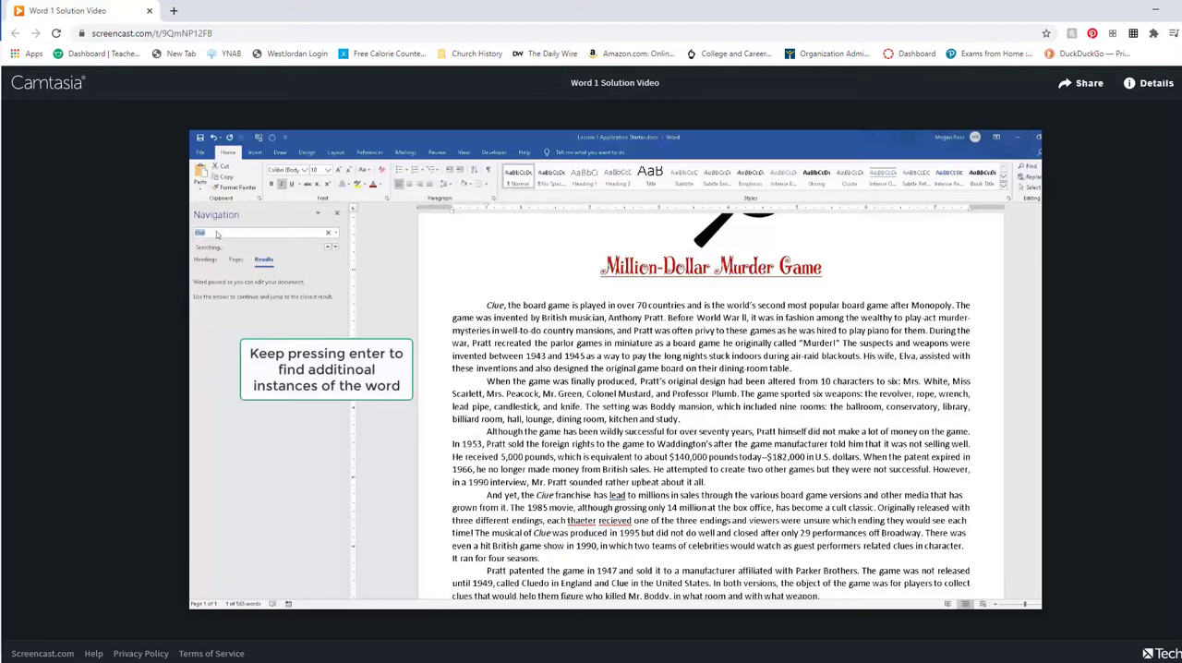
Close the Word 1 Solution Video tab after watching the demonstration
left_click(388, 11)
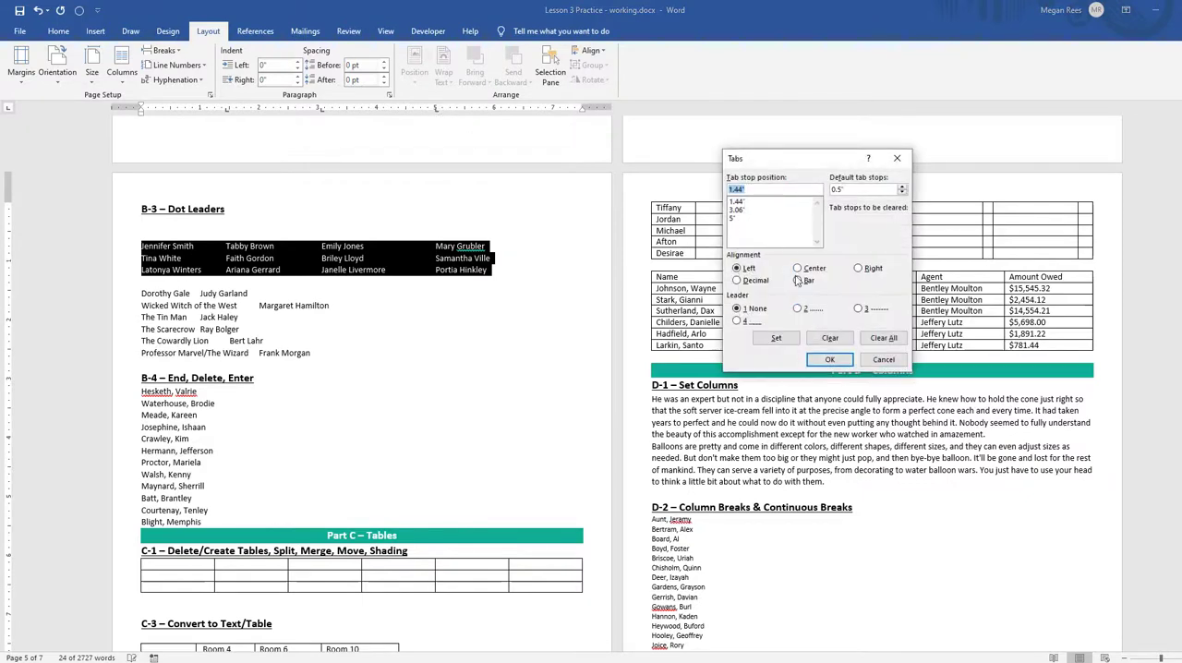
Apply dotted-leader tab stops (leader option 2) to the B-3 names list
left_click(828, 359)
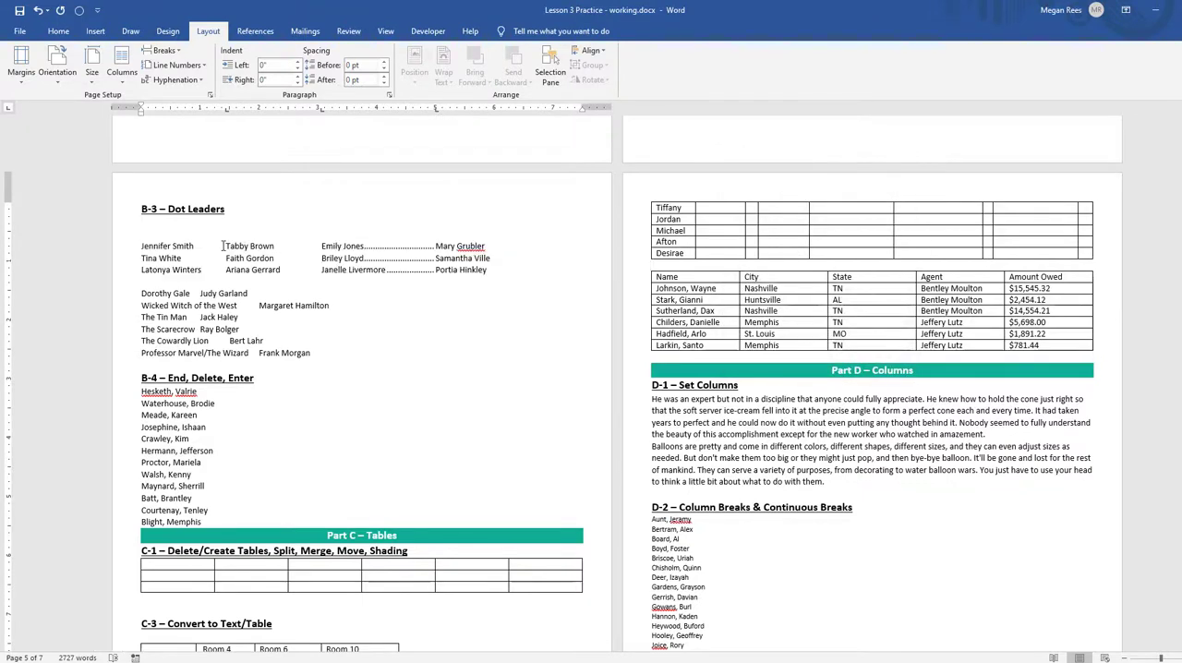